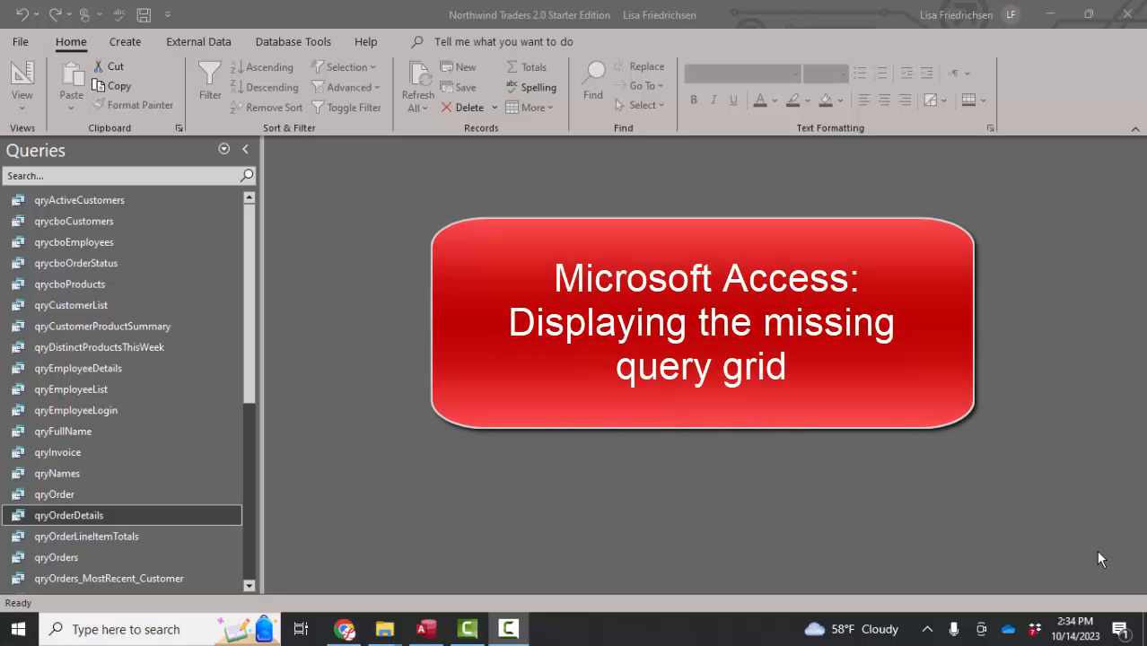
mouse_move(117, 525)
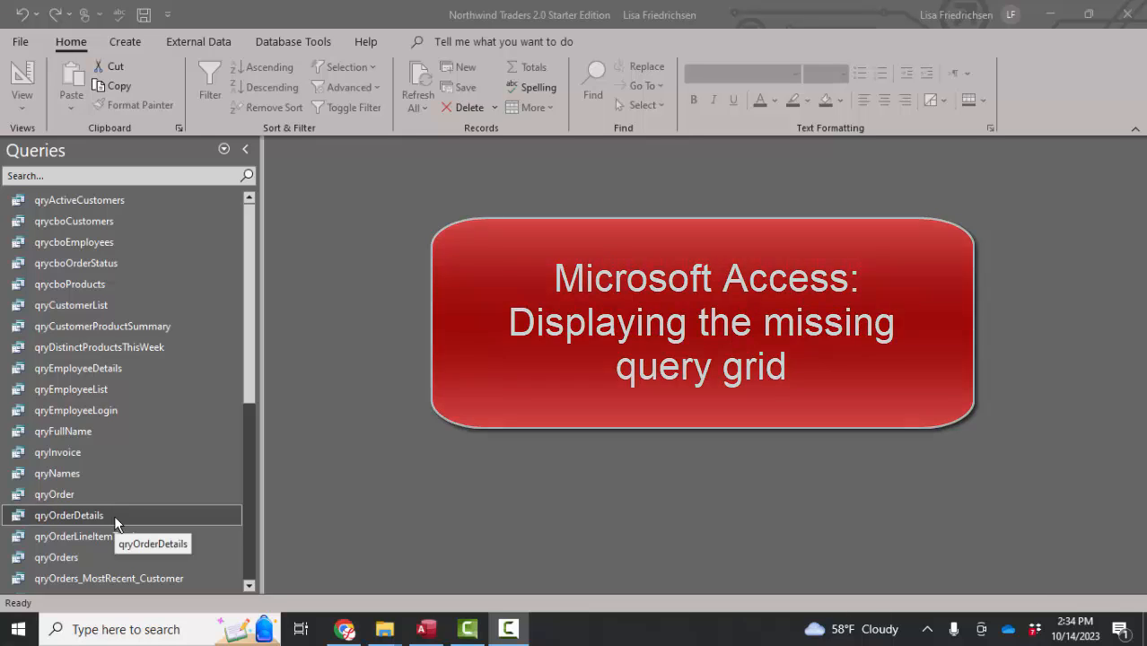
Open qryOrderDetails in Design View from its Navigation Pane shortcut menu.
right_click(69, 515)
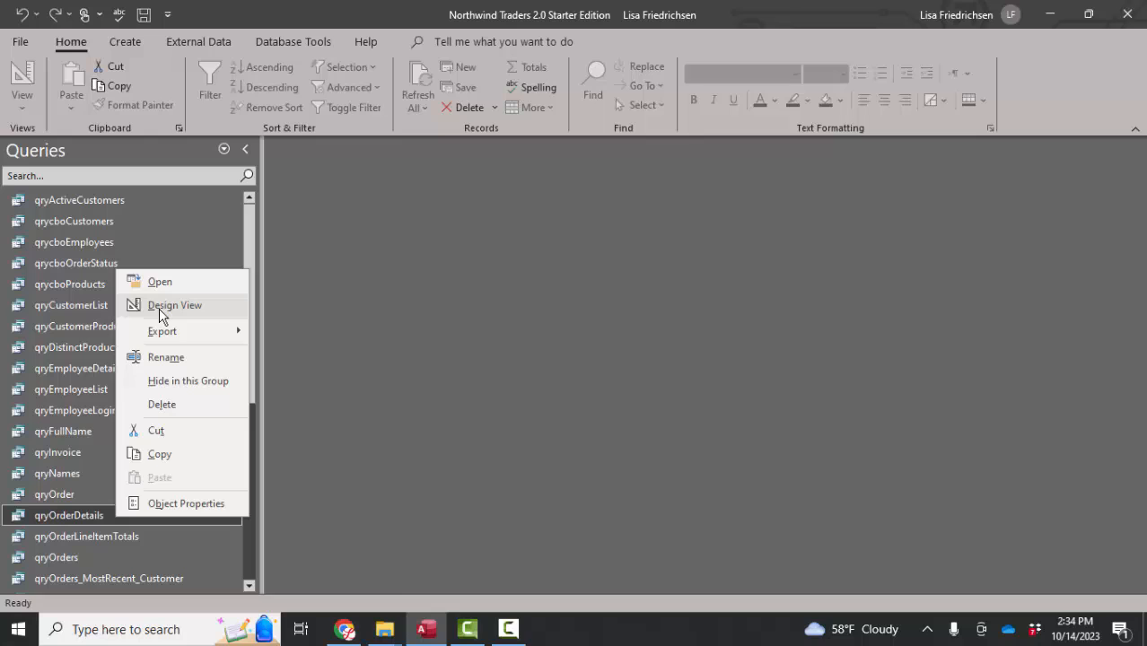
left_click(175, 305)
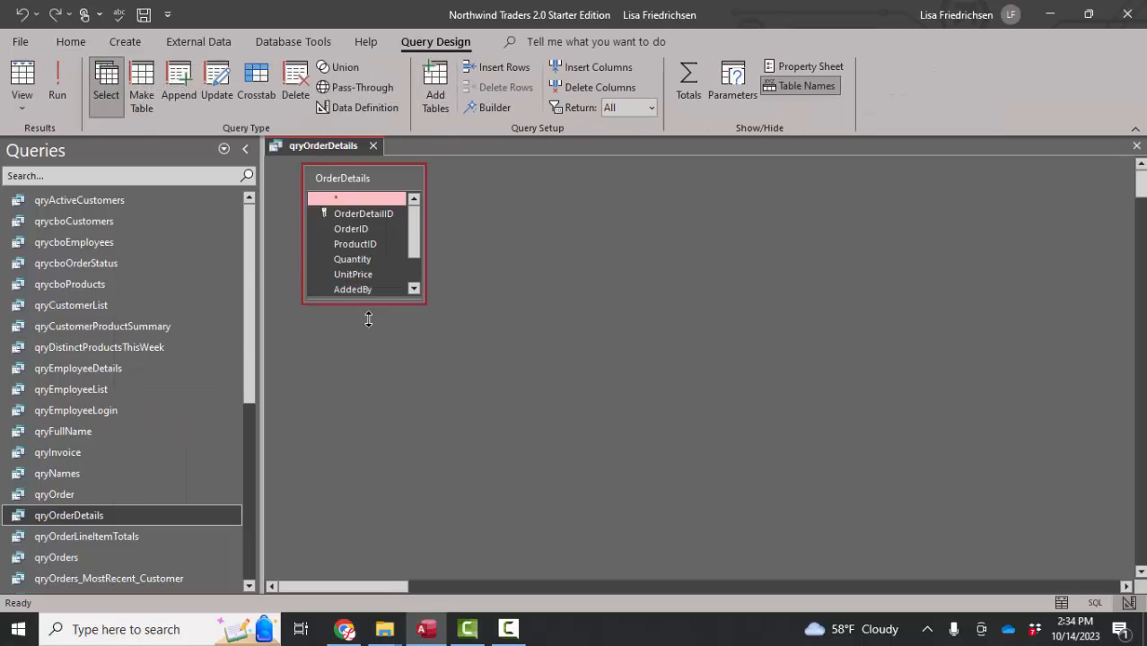
Drag the OrderDetails field list taller so every field through ModifiedOn shows.
left_click_drag(368, 307, 362, 350)
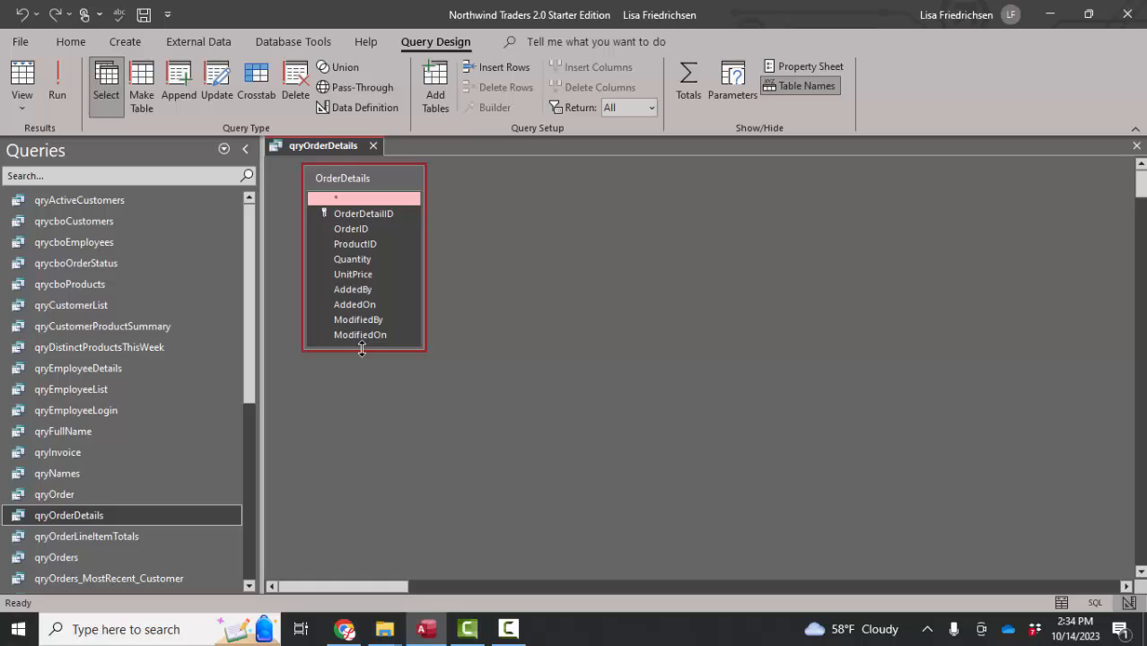
mouse_move(503, 362)
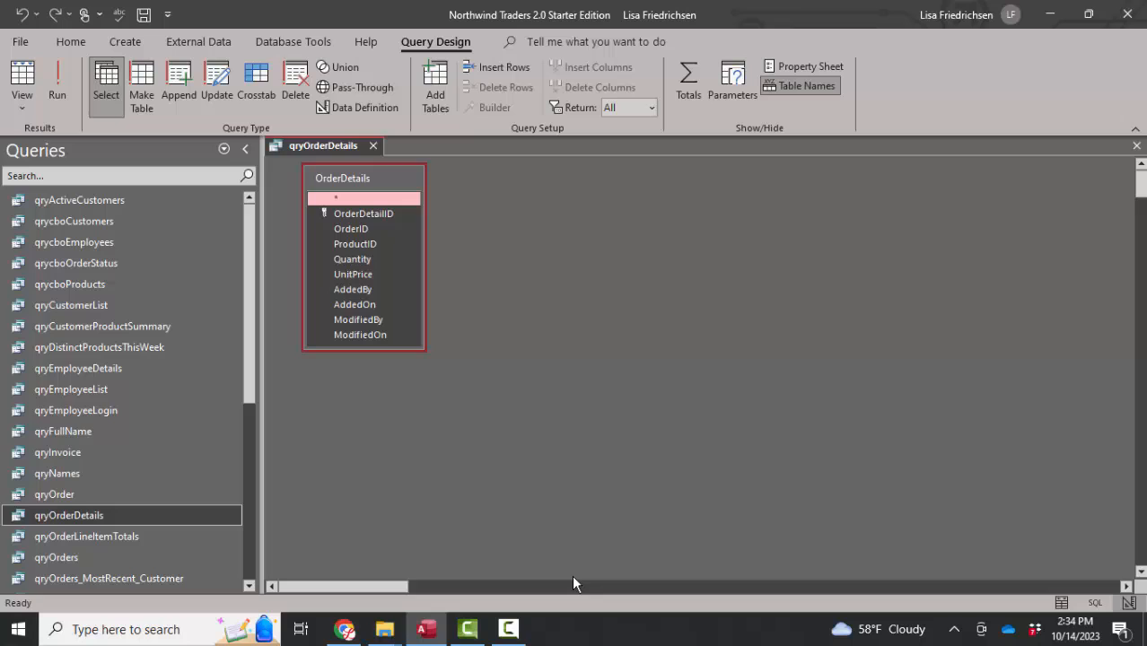
mouse_move(640, 489)
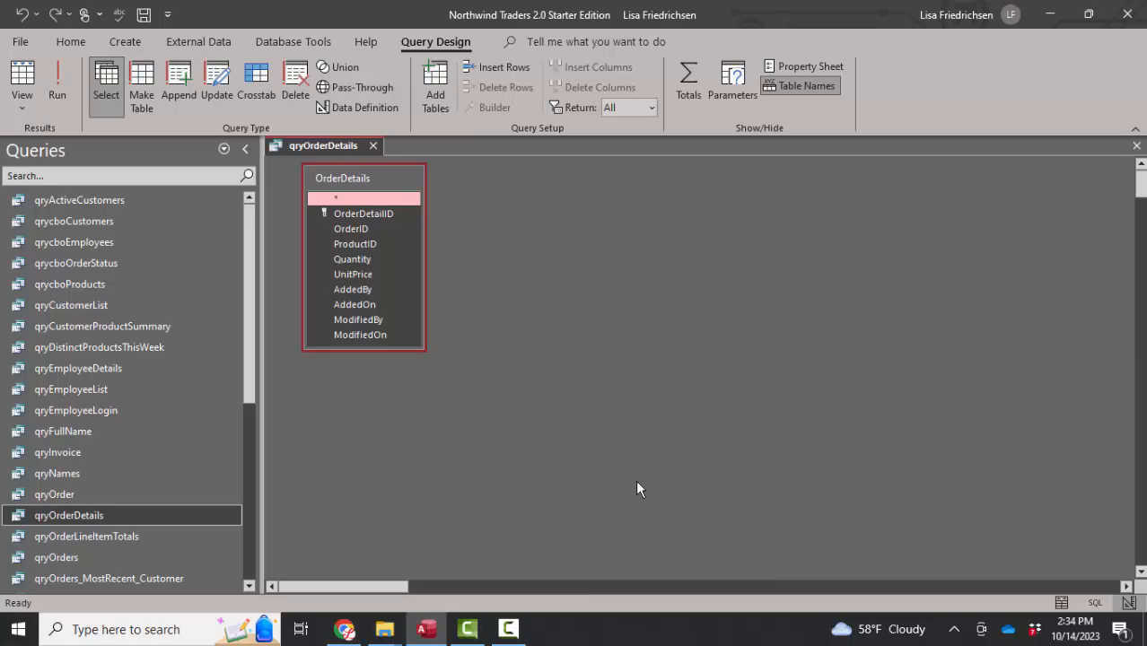
mouse_move(949, 267)
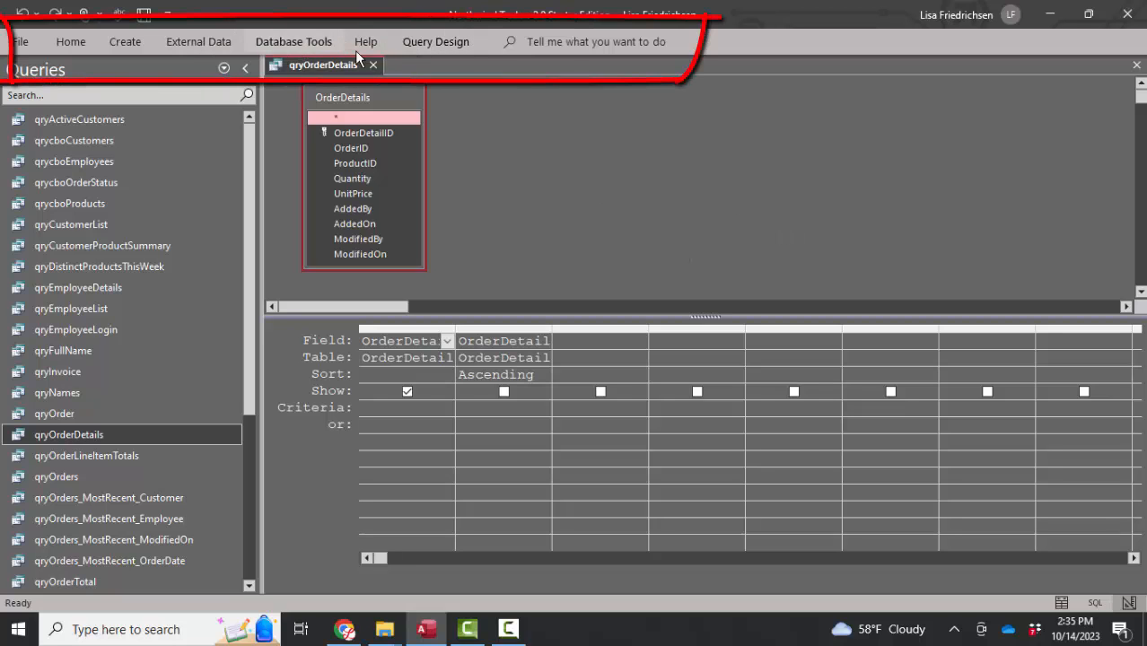
Pin the ribbon so query design commands stay permanently visible.
left_click(436, 41)
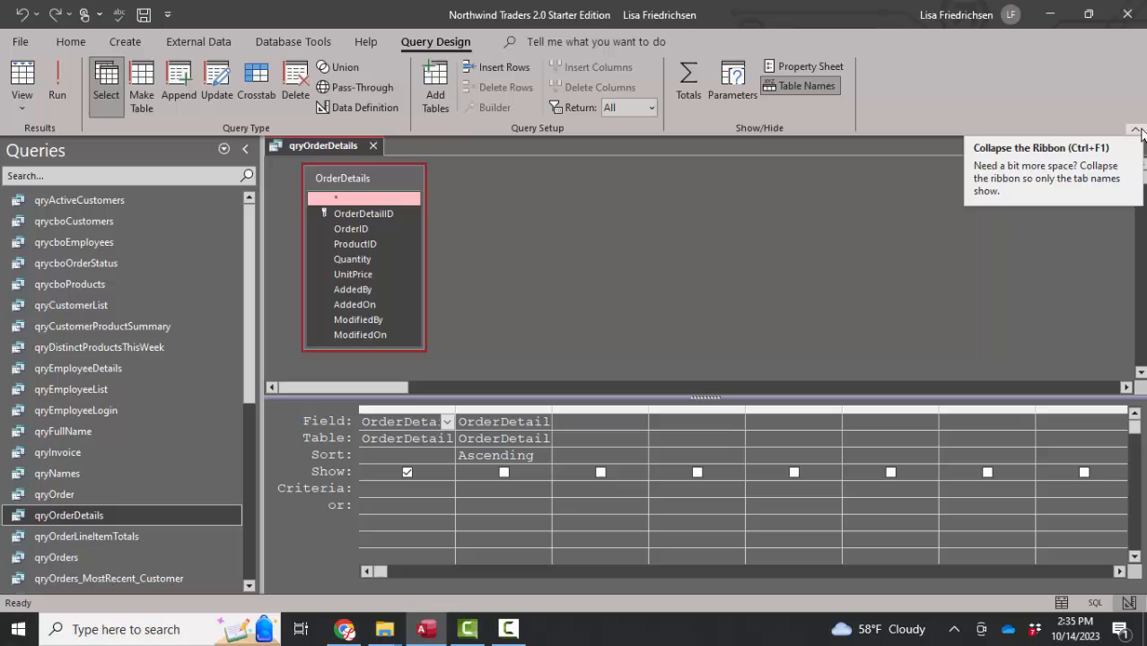
mouse_move(787, 276)
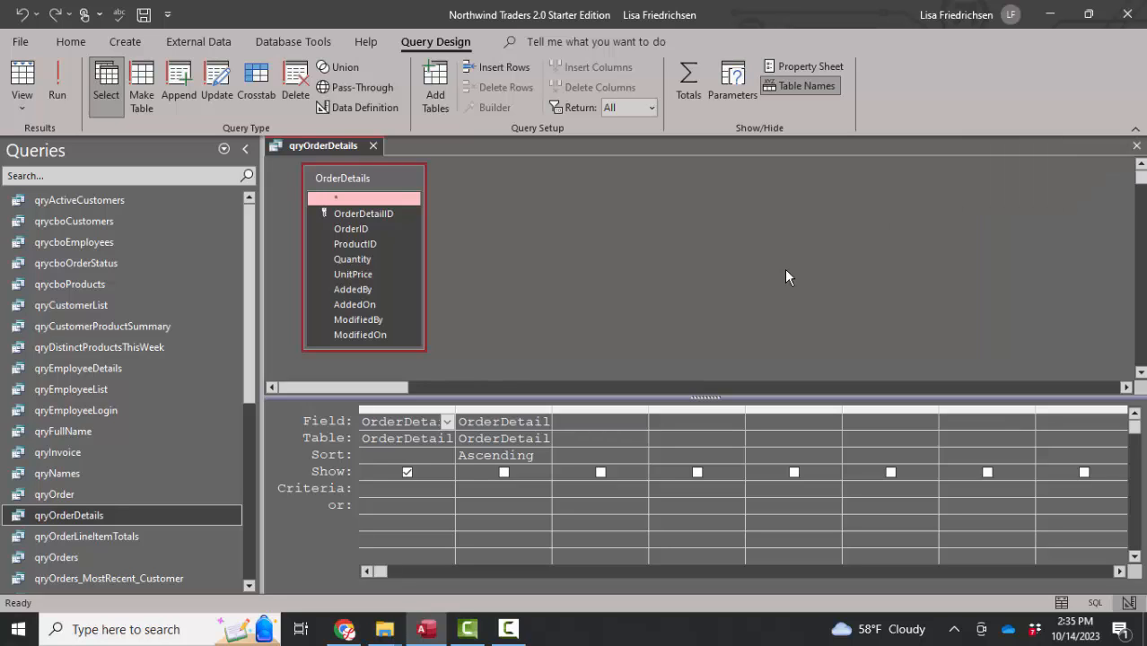